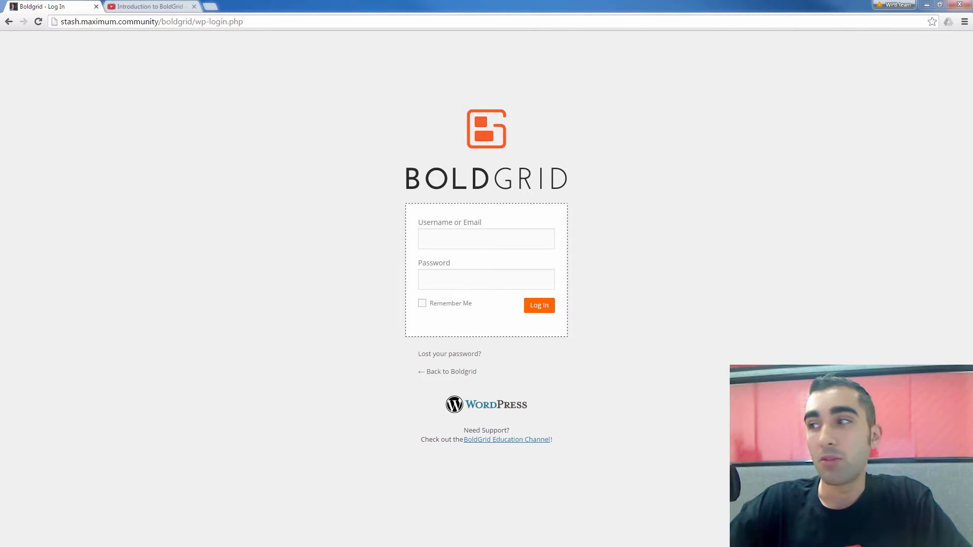
Step: Log in to the WordPress admin with the username and password
type("password")
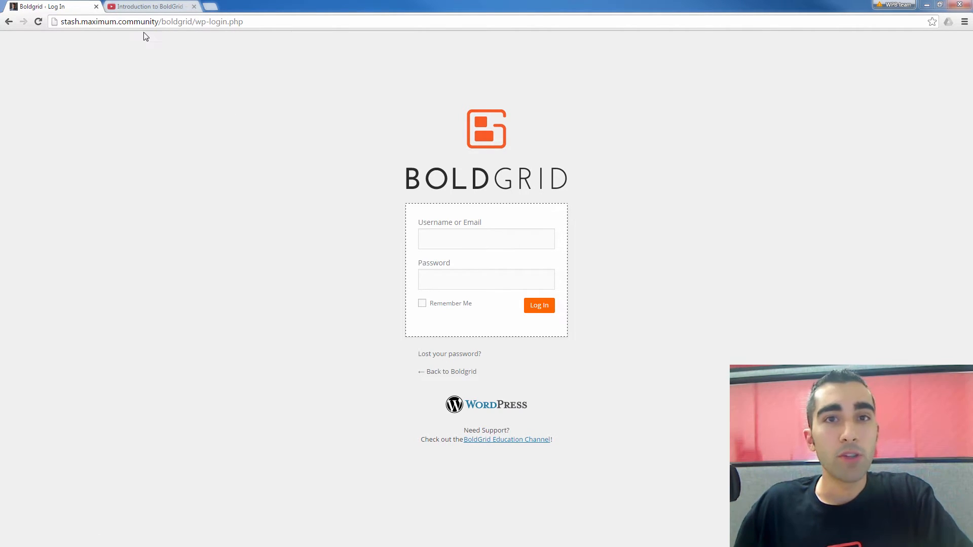
left_click(486, 240)
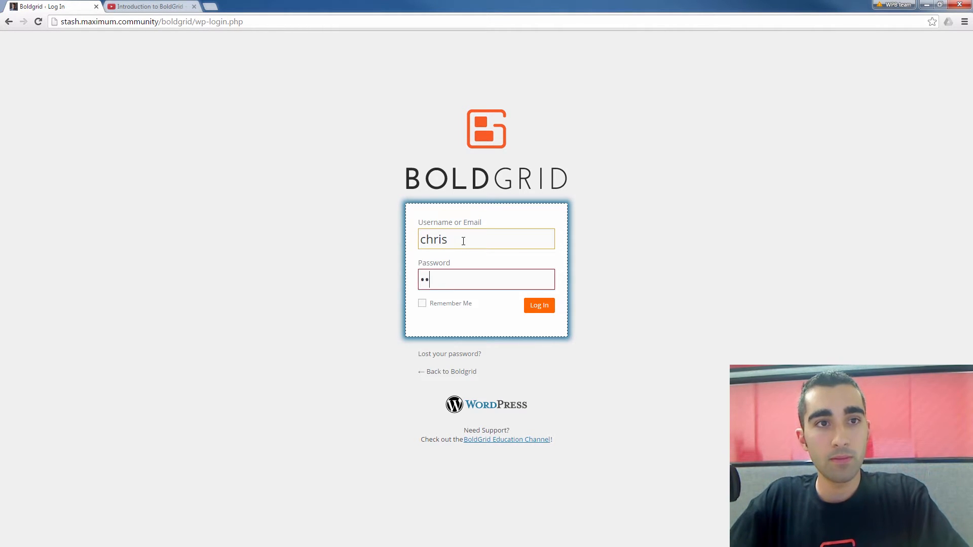
left_click(537, 305)
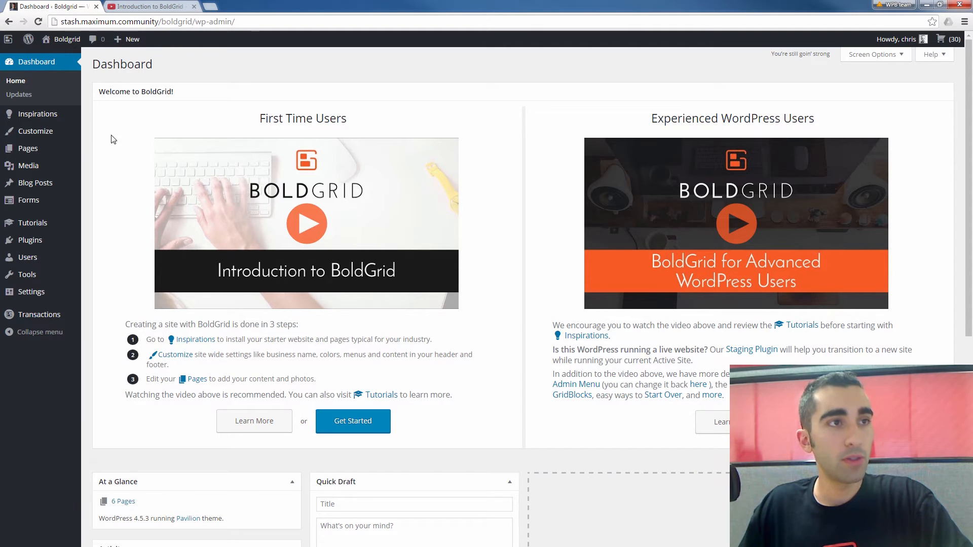
mouse_move(28, 148)
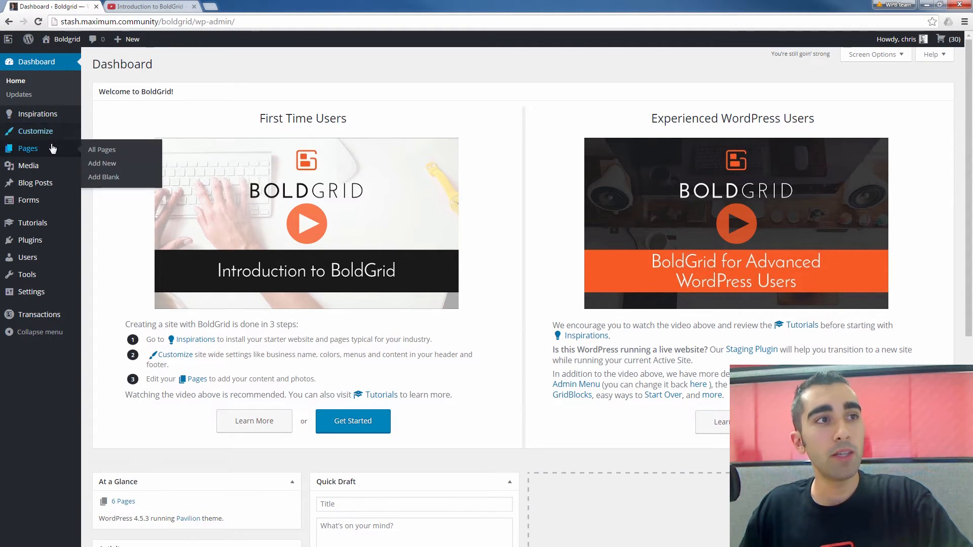
Step: From the Pages list, add a new blank page in the editor
left_click(102, 149)
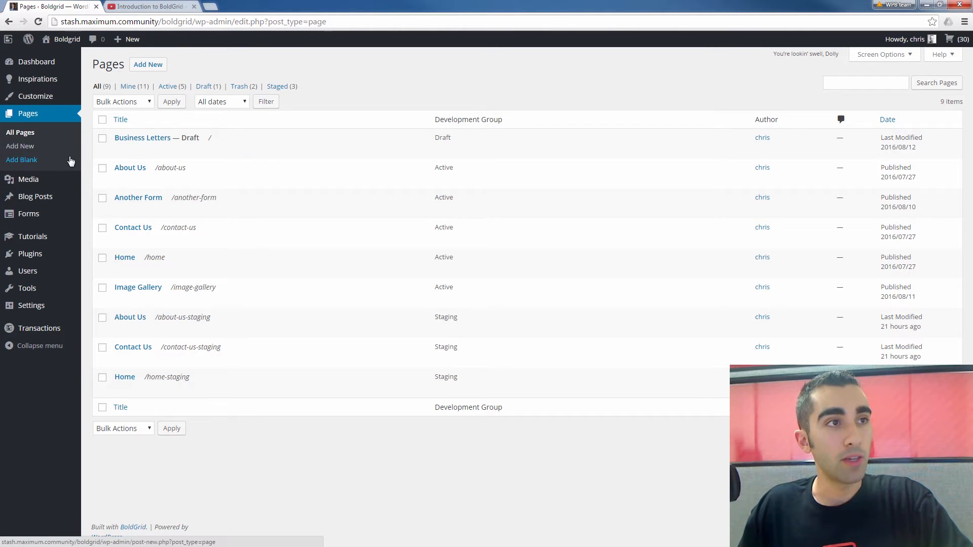
mouse_move(41, 165)
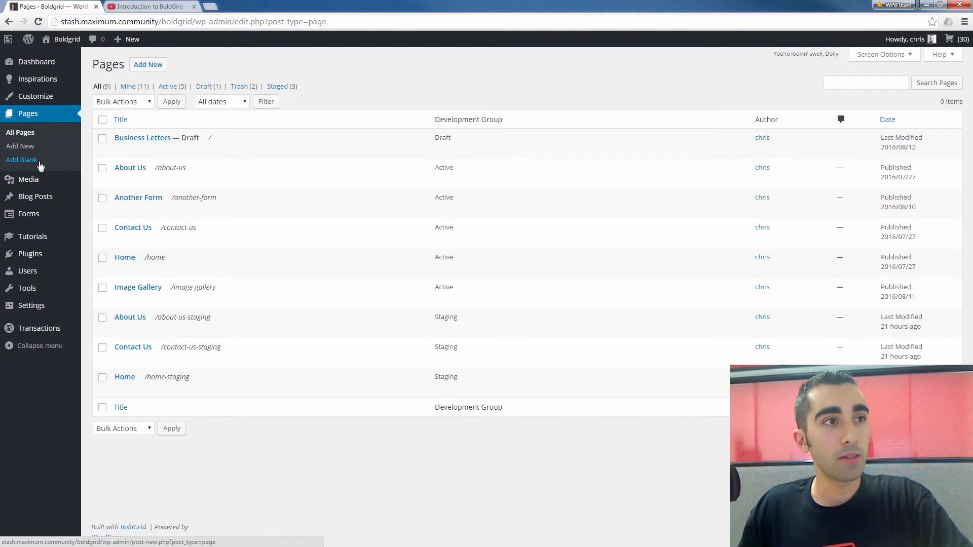
left_click(21, 159)
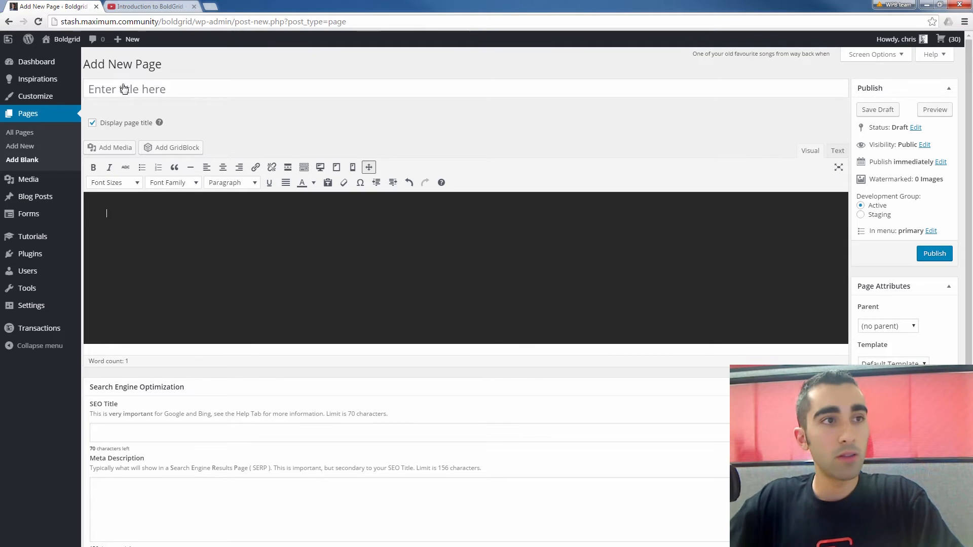
Step: Title the new page 'Video Page' so the draft and permalink are created
type("Video P")
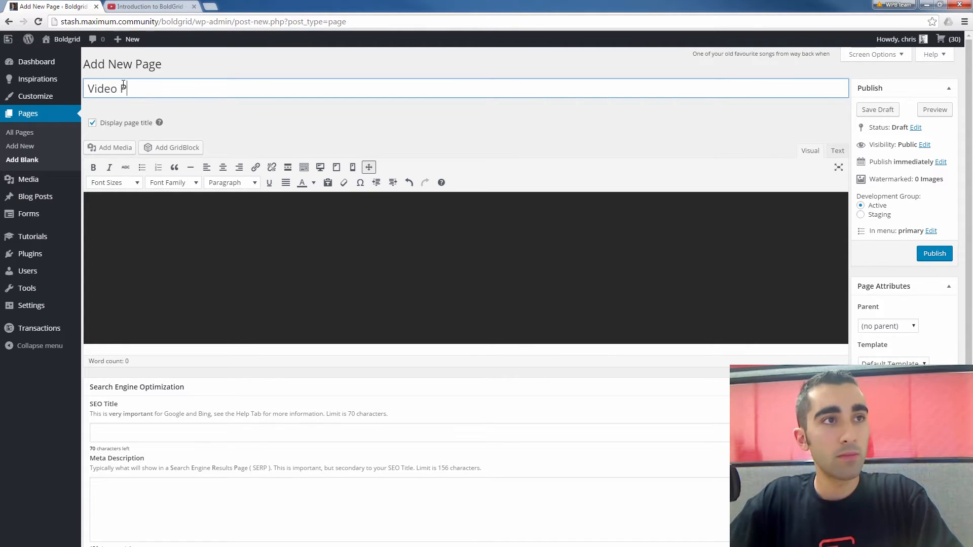
type("age")
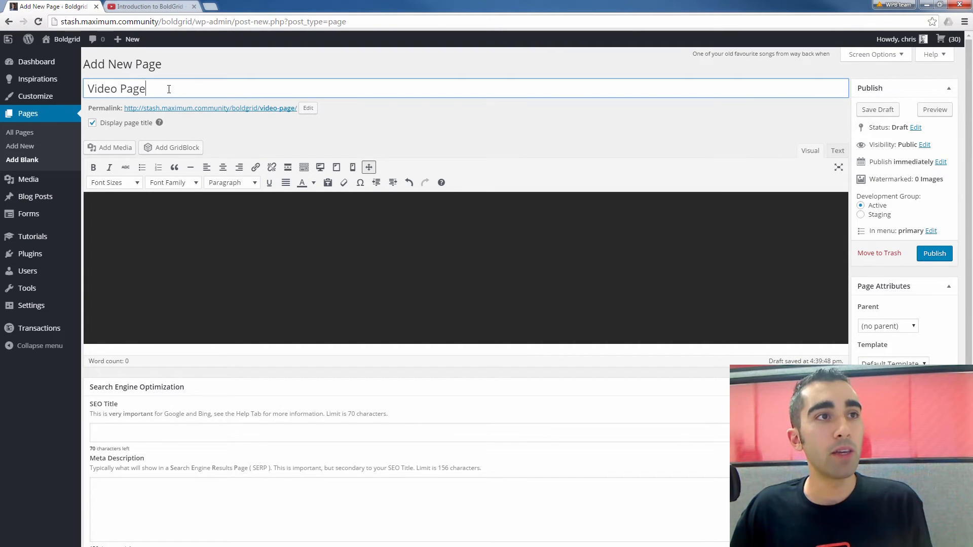
mouse_move(234, 111)
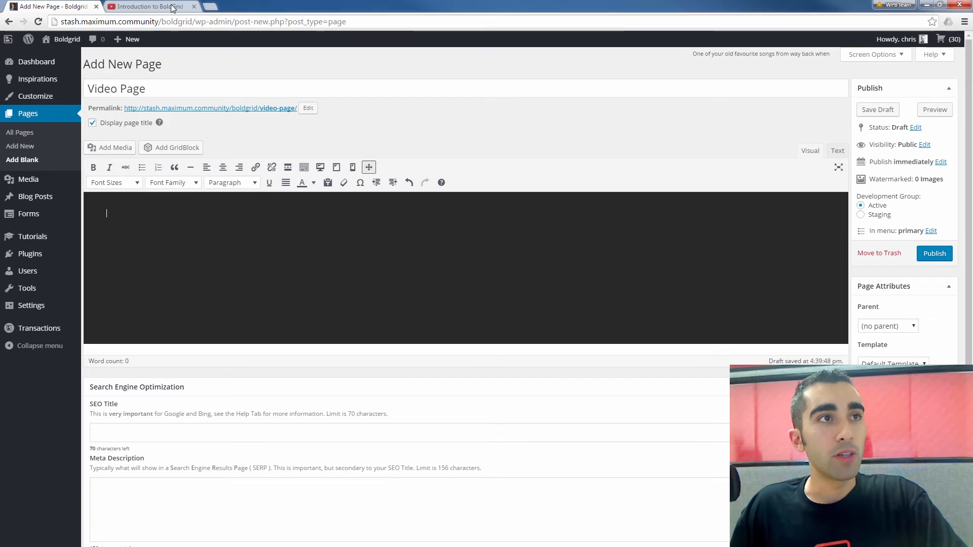
mouse_move(151, 6)
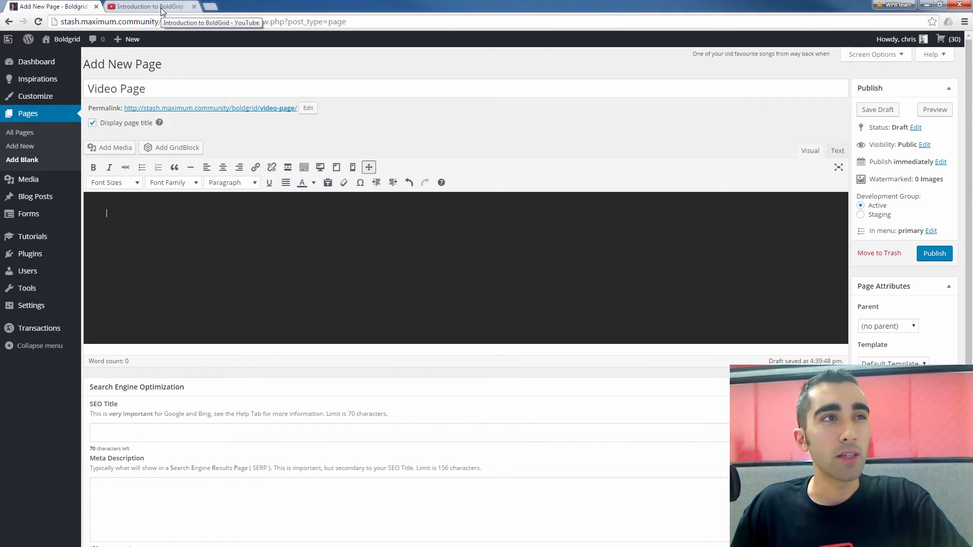
Step: Copy the YouTube URL of the 'Introduction to BoldGrid' video and return to the draft
left_click(149, 6)
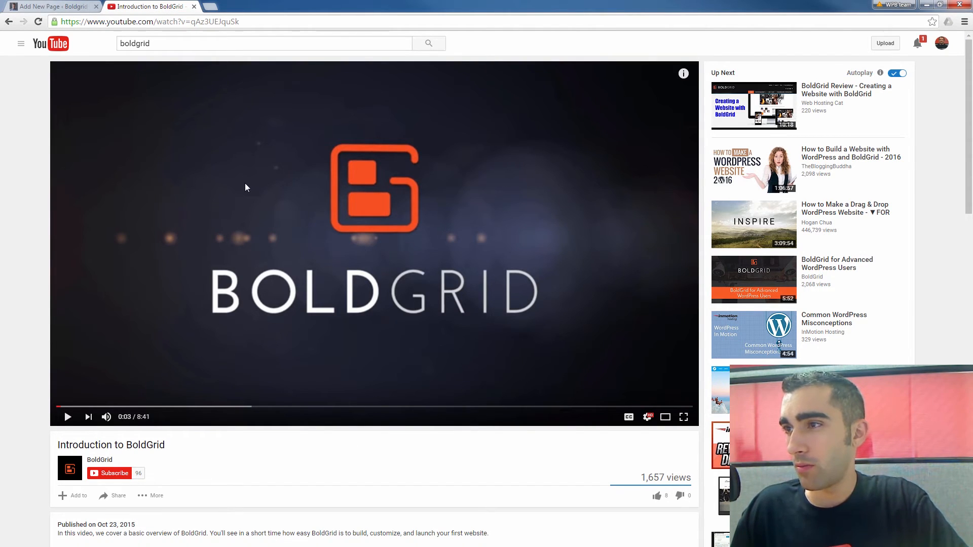
scroll("down", 3)
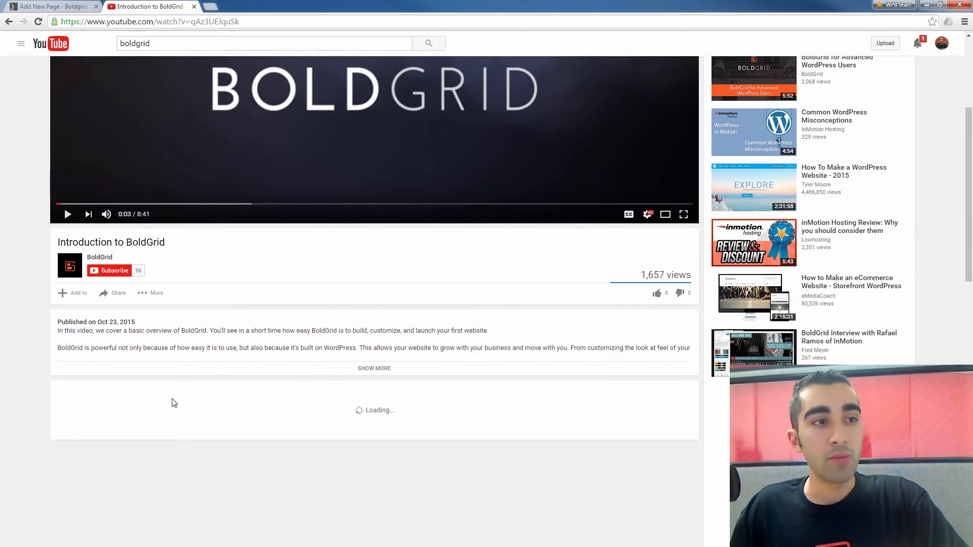
left_click(113, 293)
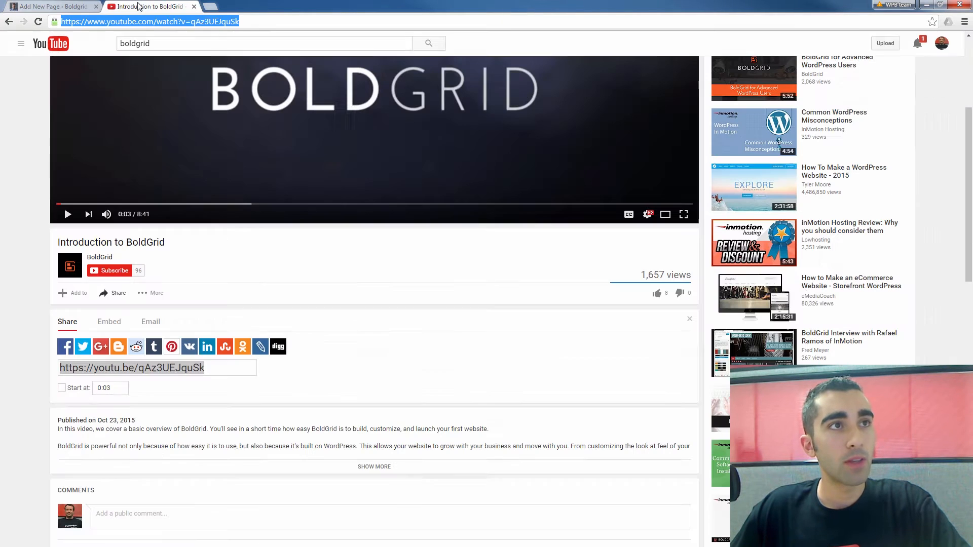
right_click(149, 22)
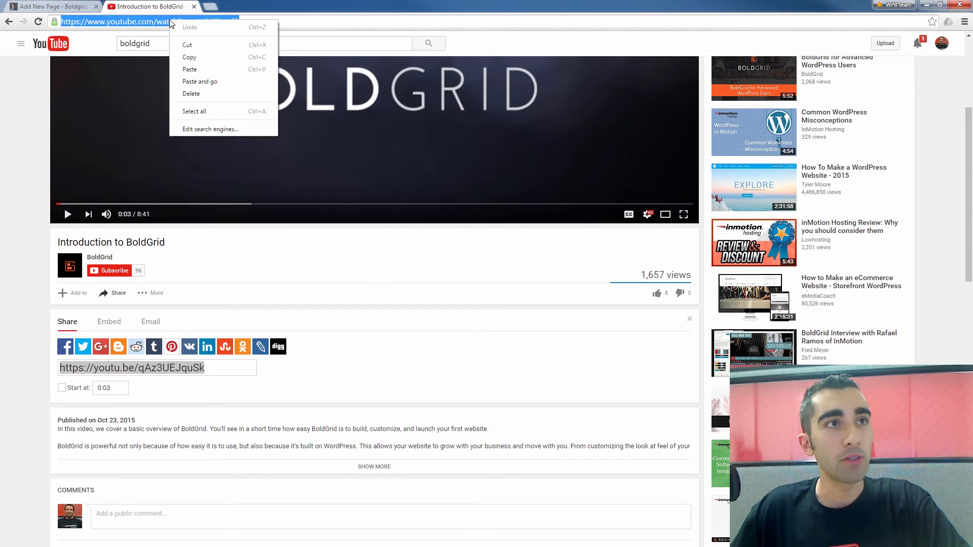
mouse_move(189, 57)
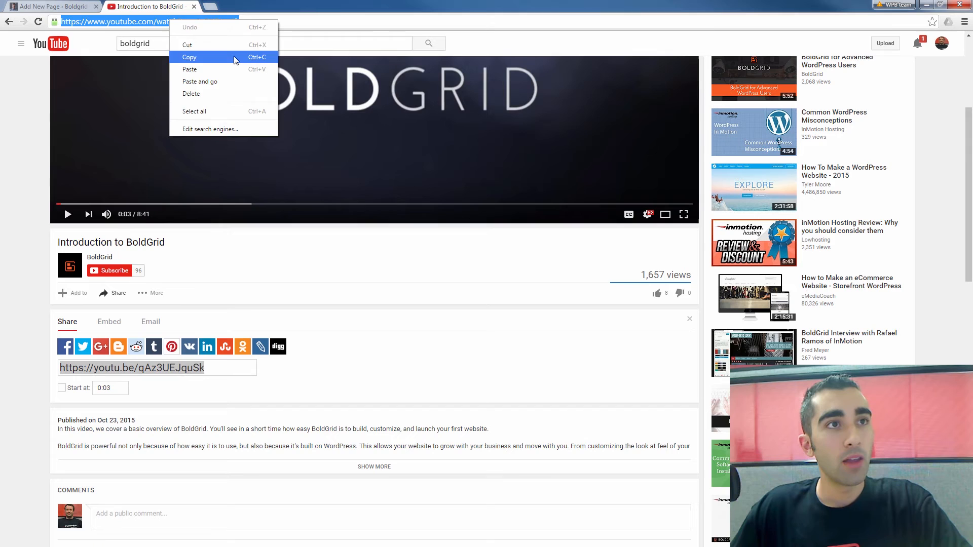
left_click(49, 6)
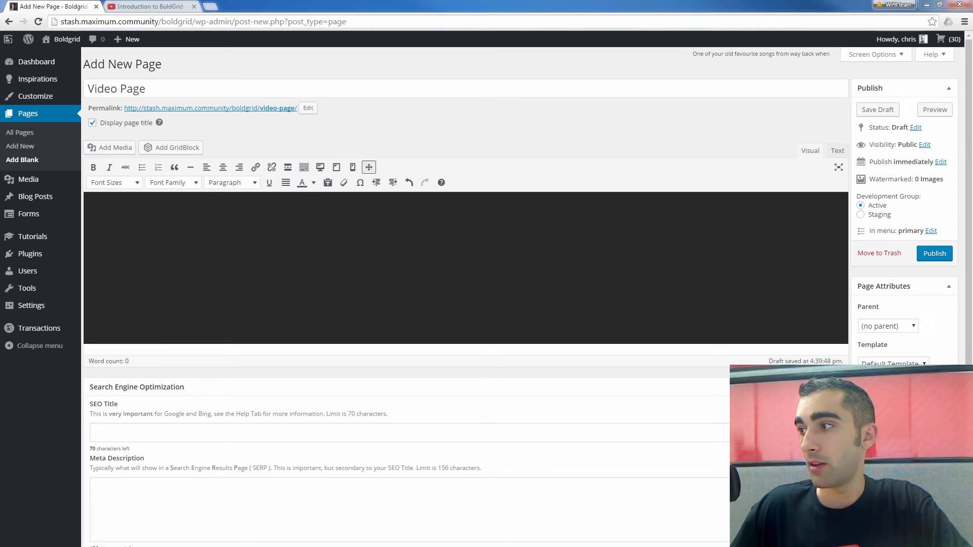
Step: Paste the YouTube URL into the page content so the video auto-embeds
left_click_drag(241, 195, 294, 328)
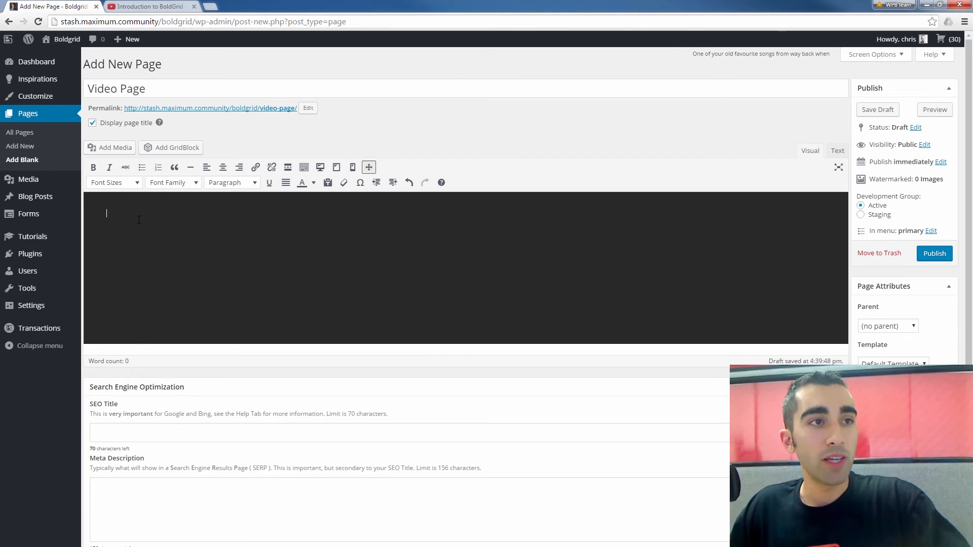
right_click(139, 214)
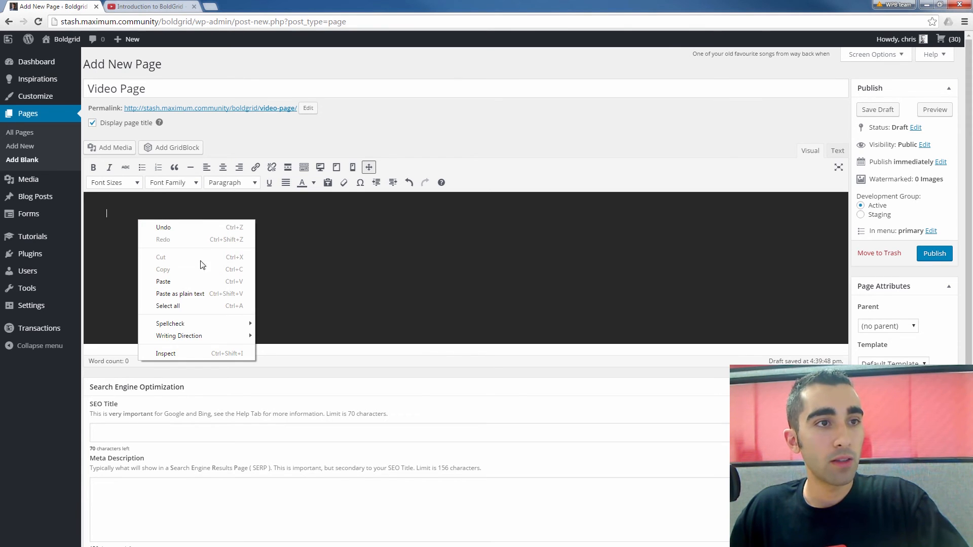
left_click(201, 286)
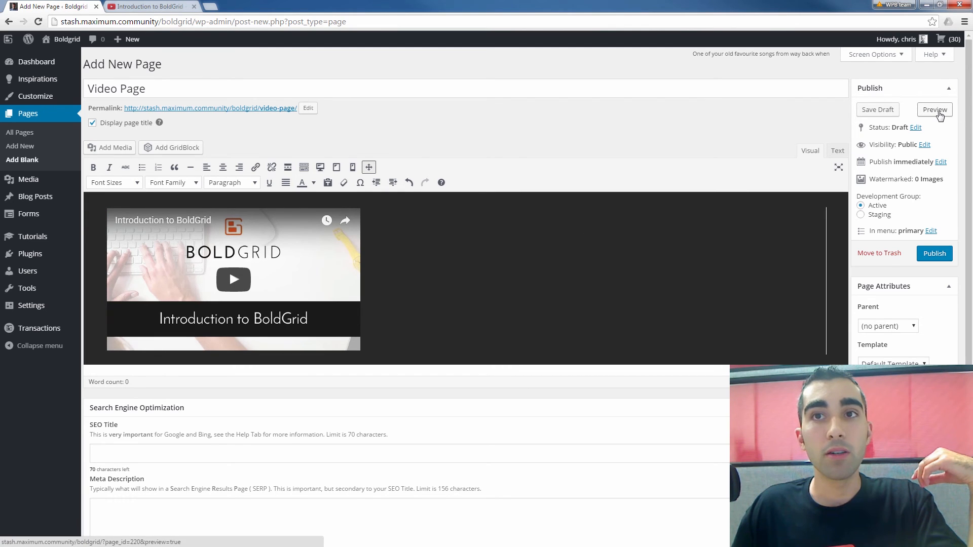
Step: Preview the page, play the embedded video, and return to the editor
left_click(934, 110)
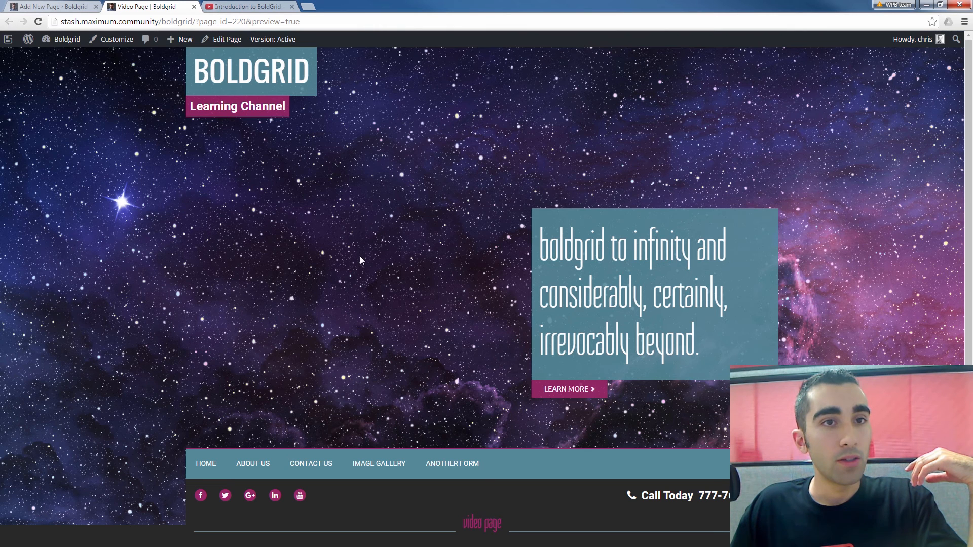
scroll("down", 3)
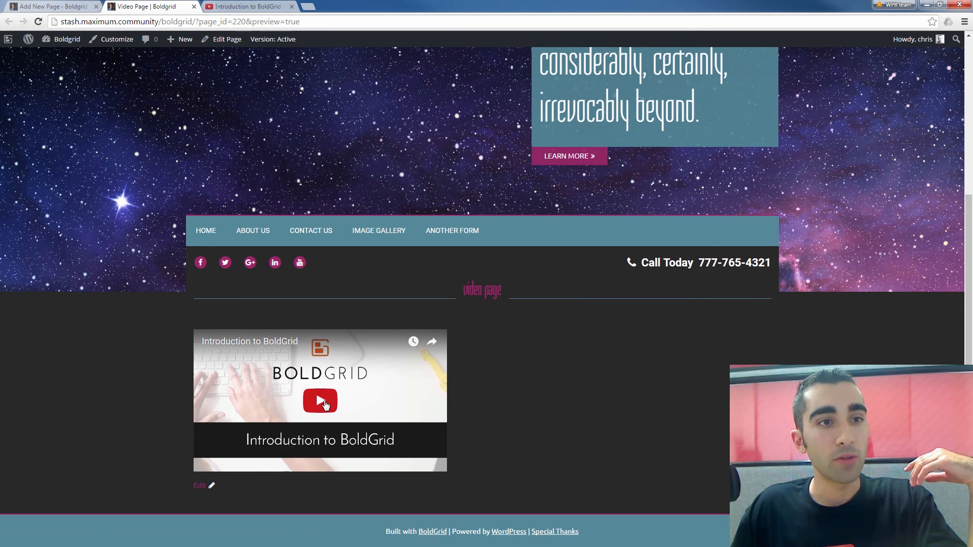
left_click(319, 401)
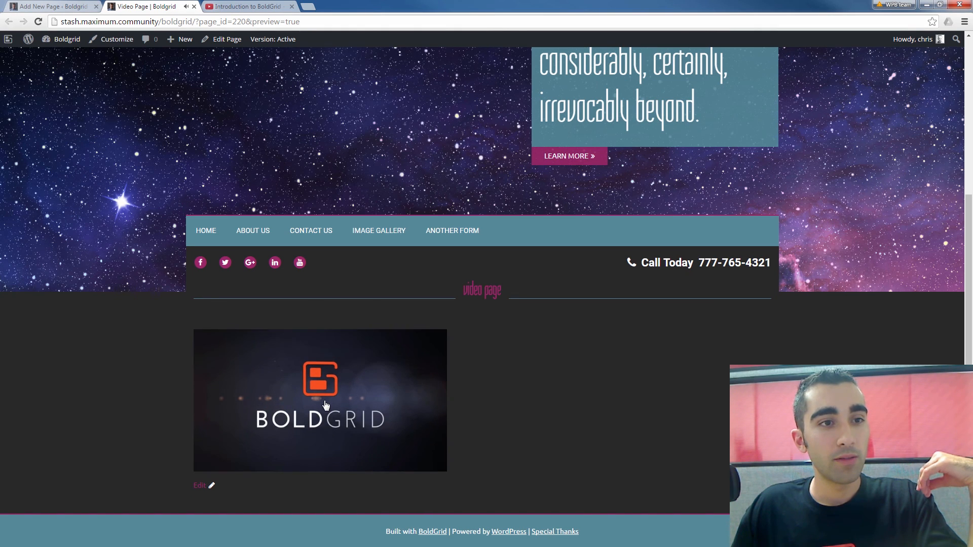
left_click(53, 6)
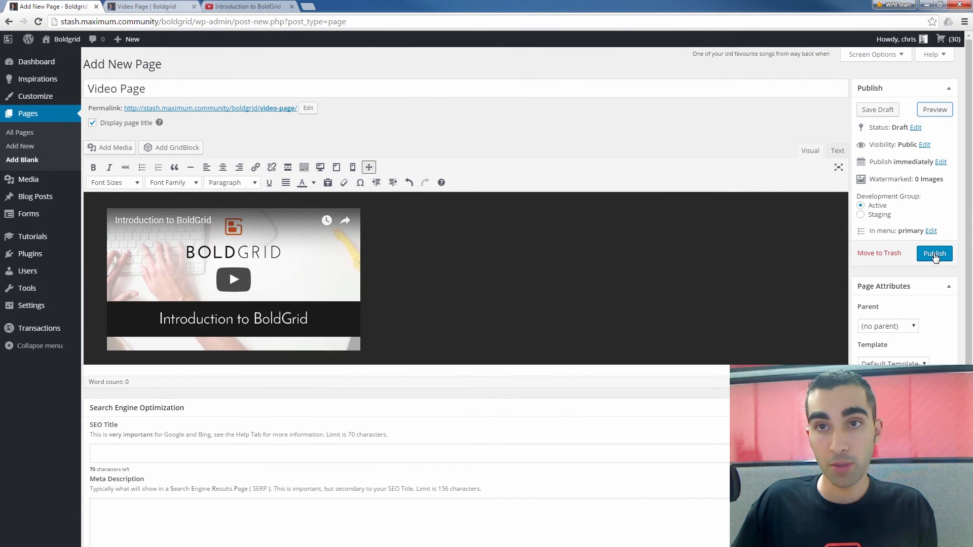
Step: Publish 'Video Page' to the live site
left_click(933, 253)
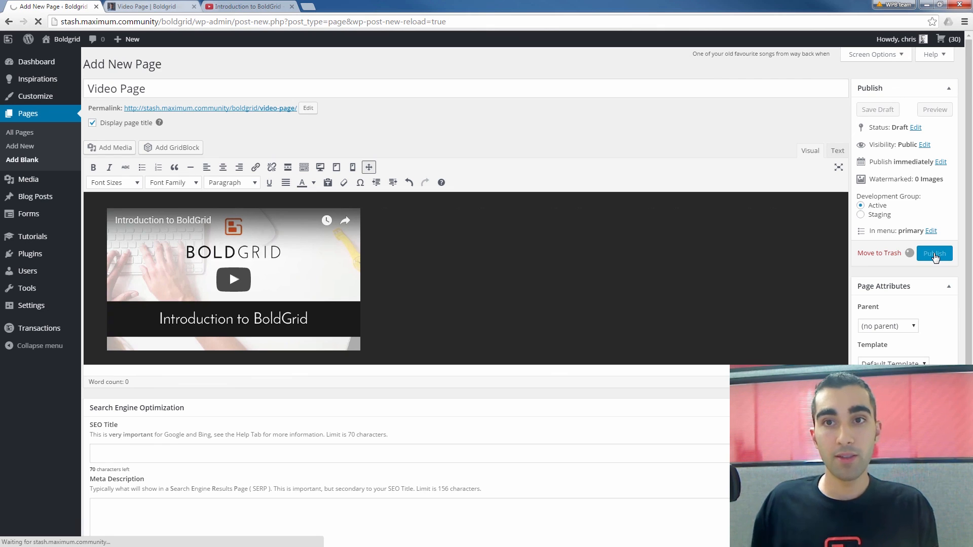
left_click(933, 253)
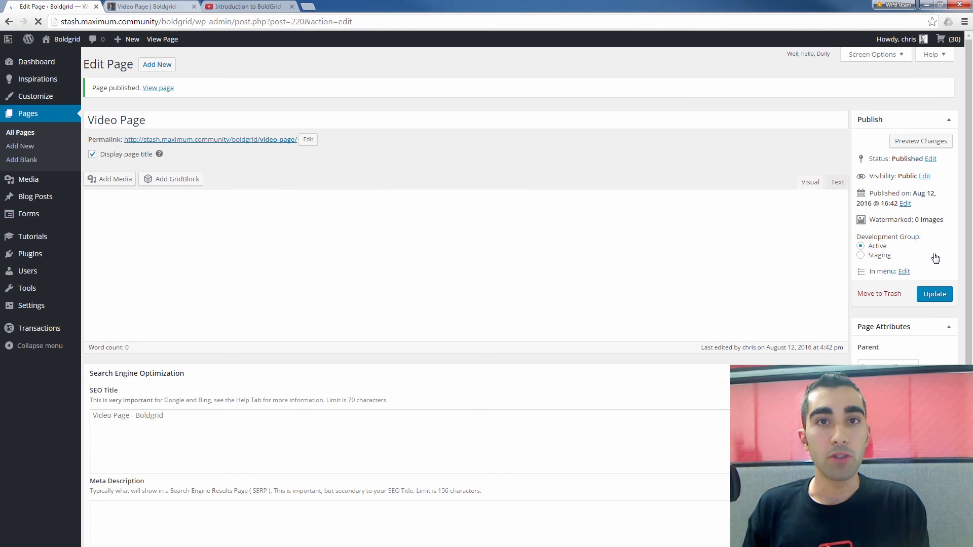